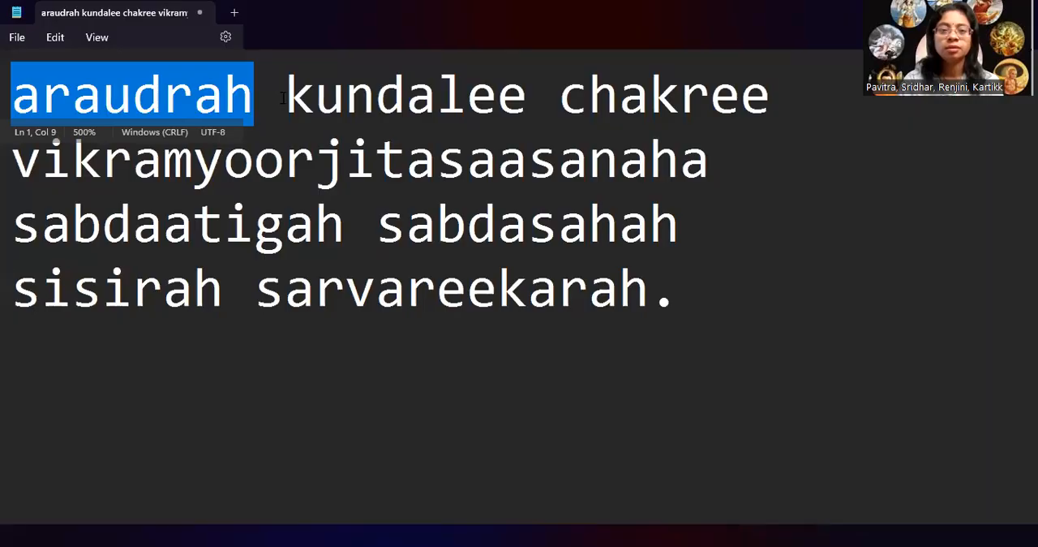
# Highlight kundalee and the second verse line in turn, then clear the highlight.
pyautogui.doubleClick(389, 95)
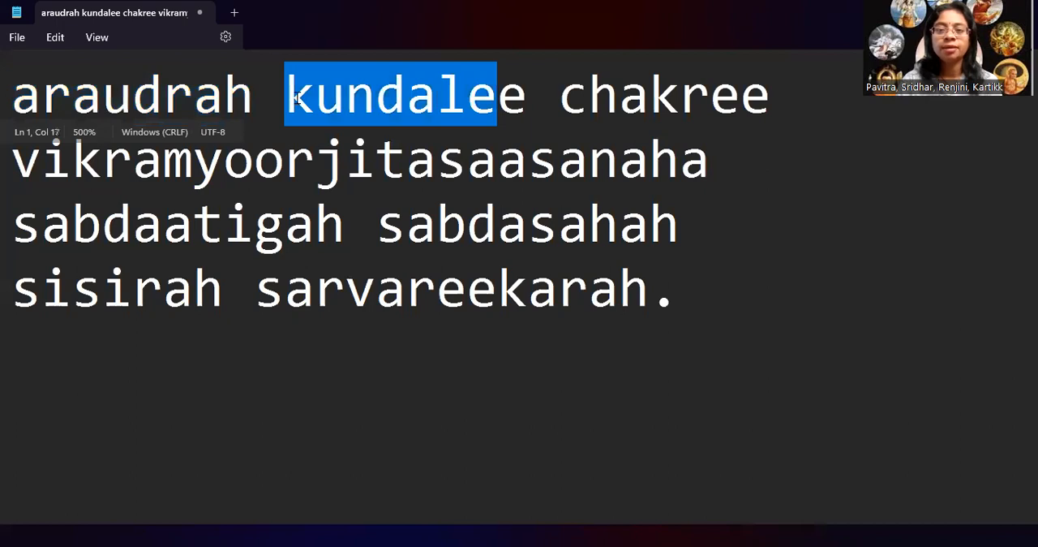
pyautogui.click(560, 94)
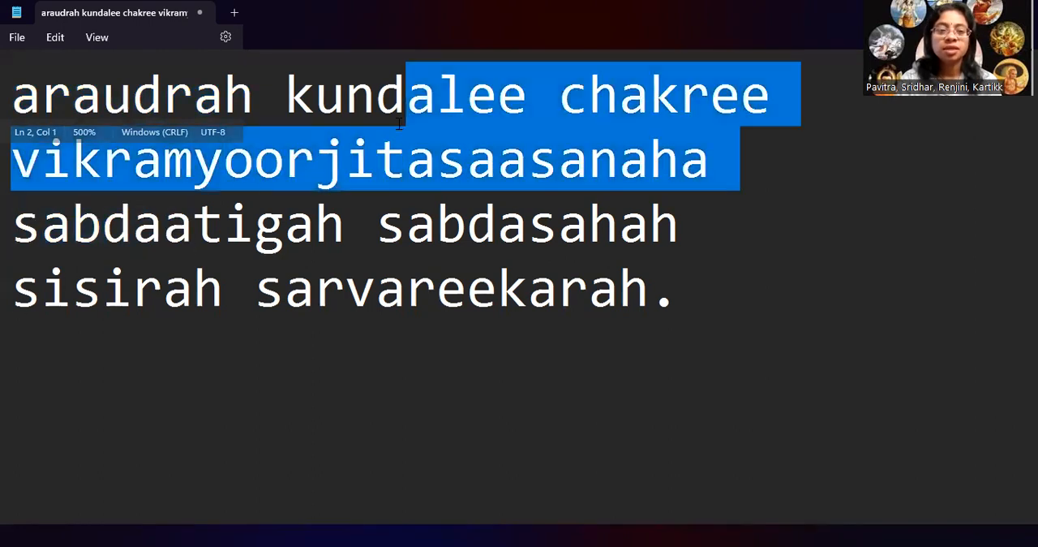
pyautogui.doubleClick(542, 224)
pyautogui.write('a')
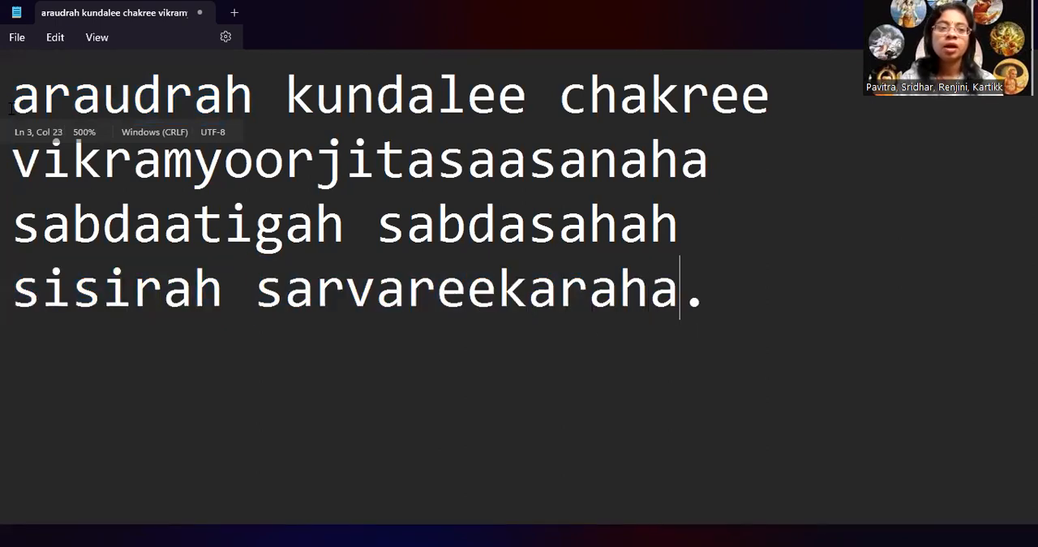
pyautogui.tripleClick(389, 94)
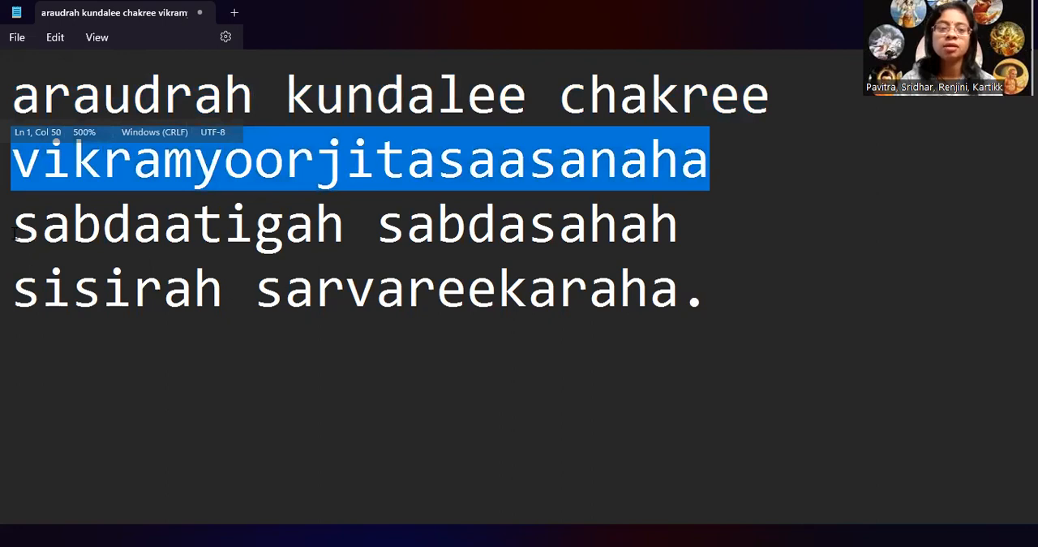
pyautogui.click(376, 253)
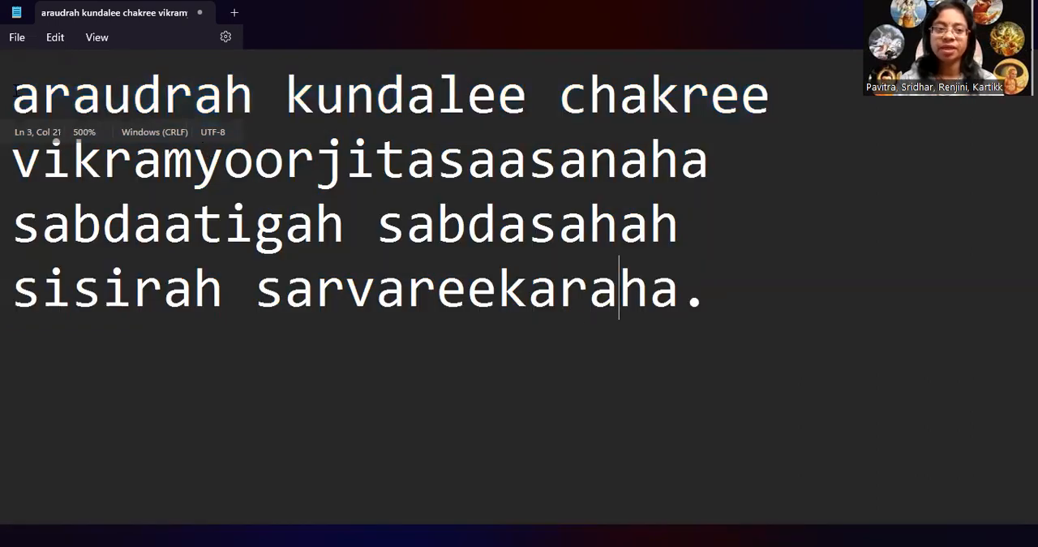
# Highlight the first name araudrah on line 1.
pyautogui.doubleClick(130, 94)
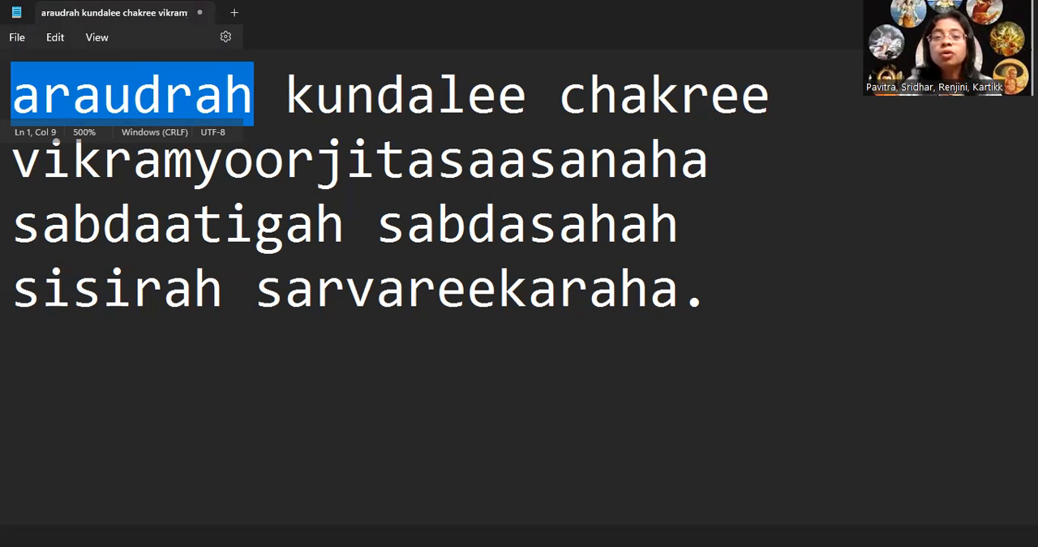
# Highlight the second name kundalee on line 1.
pyautogui.doubleClick(406, 94)
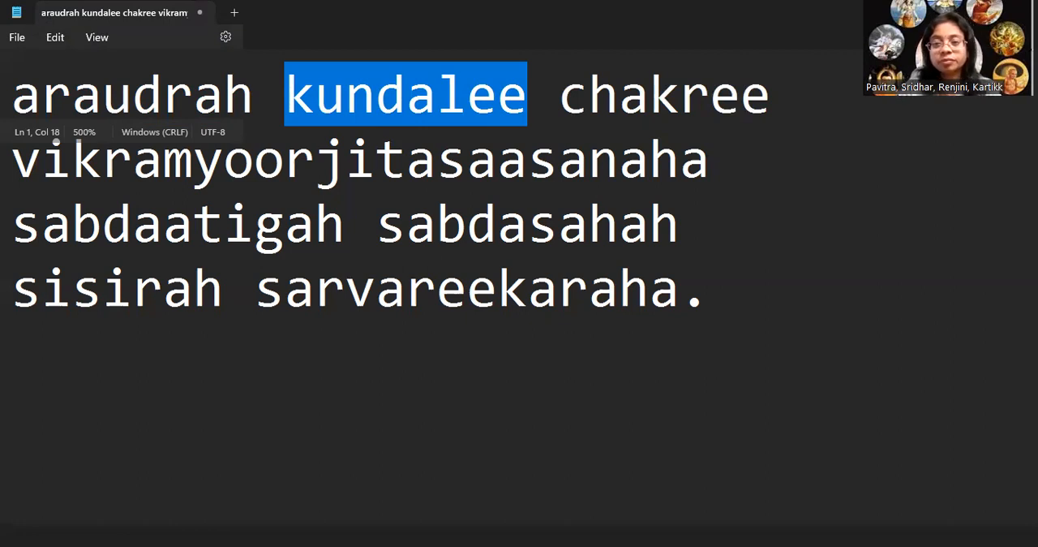
pyautogui.doubleClick(662, 94)
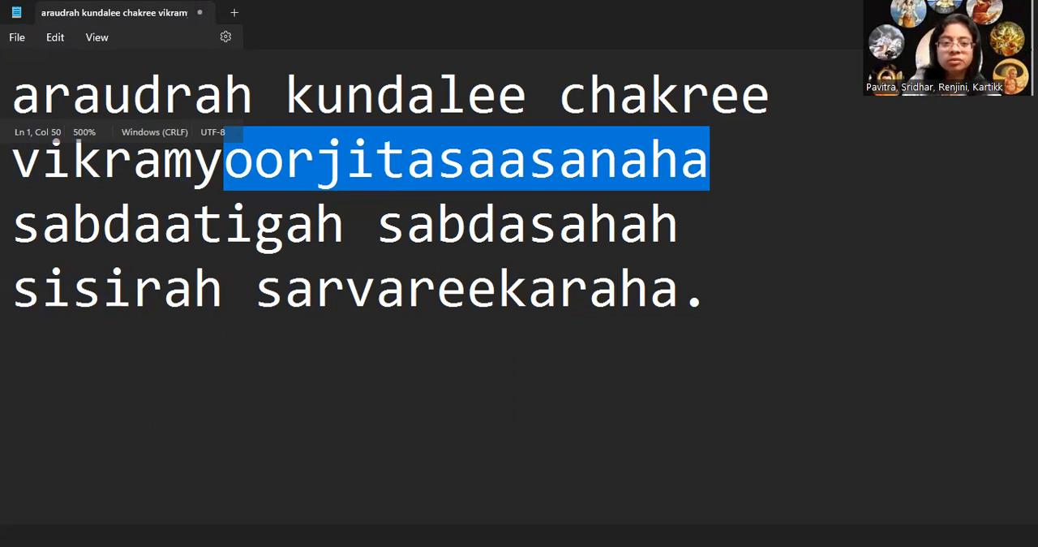
# Clear the current highlight and highlight sabdasahah on line 3.
pyautogui.click(377, 224)
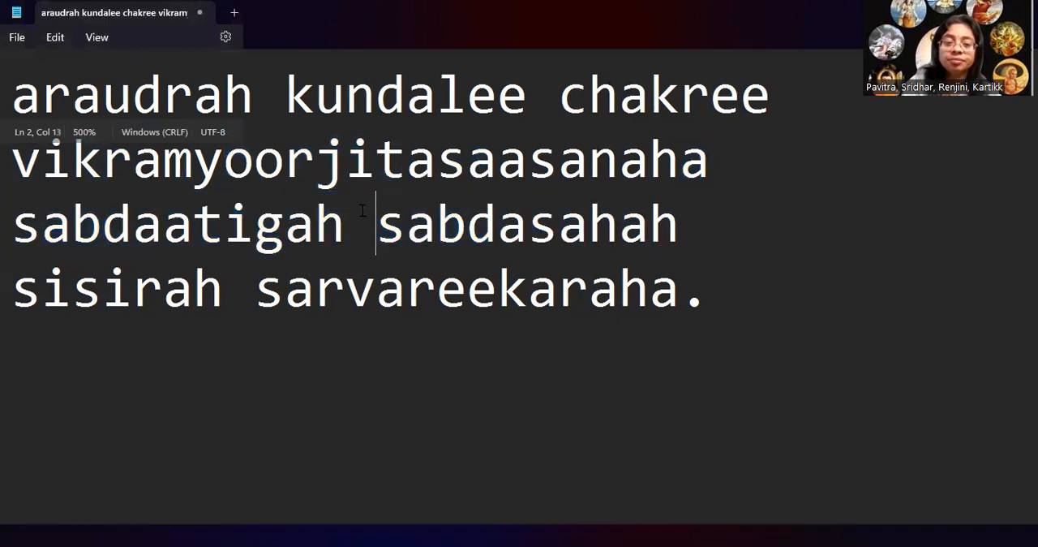
pyautogui.doubleClick(187, 224)
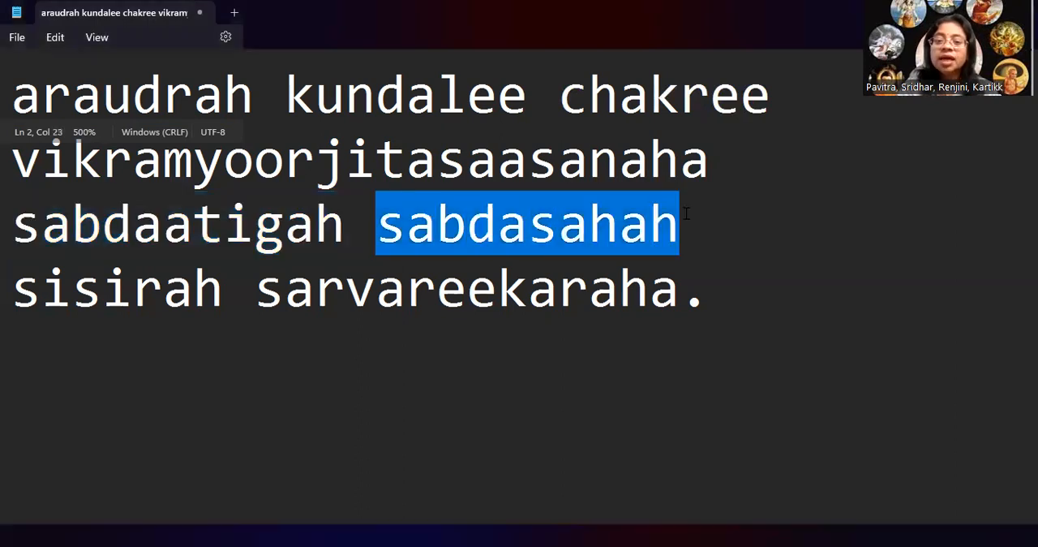
pyautogui.press('shift+Right')
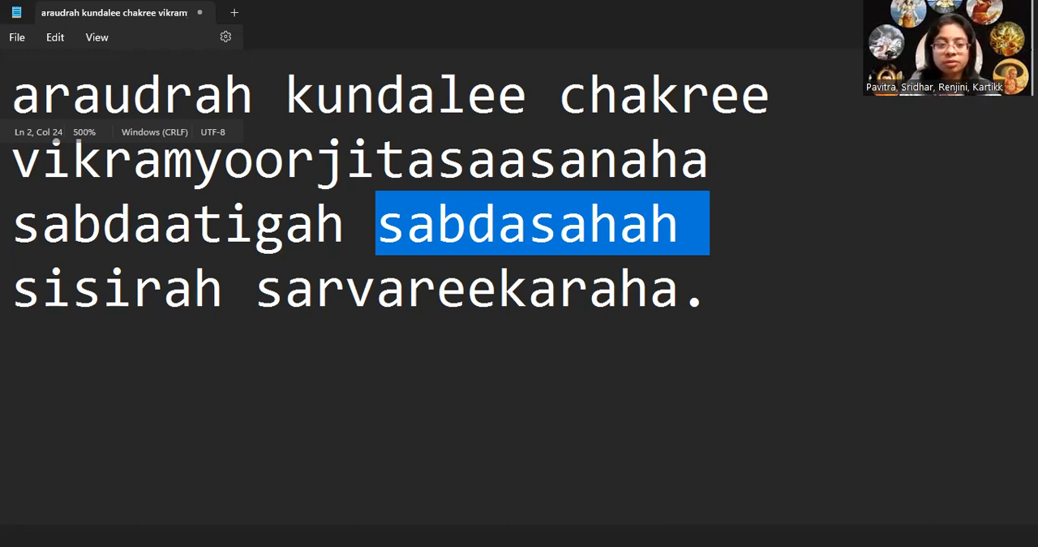
# Highlight sisirah at the start of line 4.
pyautogui.doubleClick(117, 289)
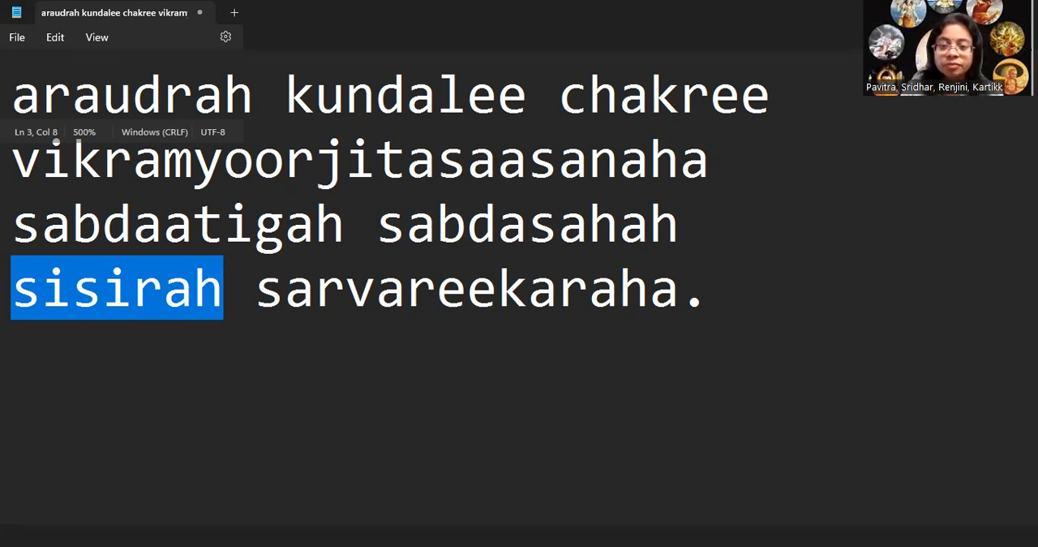
# Highlight the word kundalee again for its explanation.
pyautogui.doubleClick(468, 289)
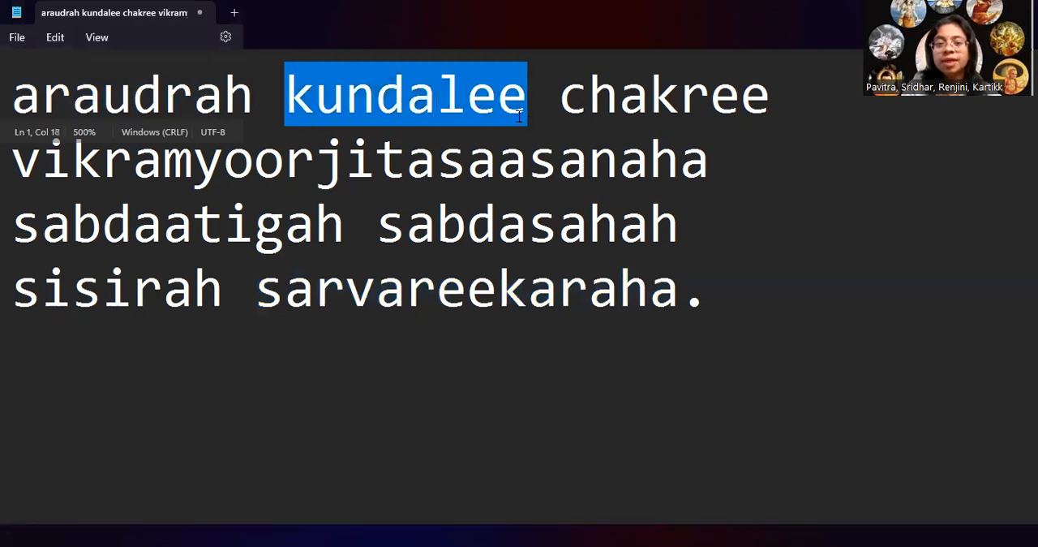
# Recap by highlighting sabdaatigah, sabdasahah, then sarvareekaraha on line 4.
pyautogui.moveTo(525, 94); pyautogui.dragTo(707, 159)
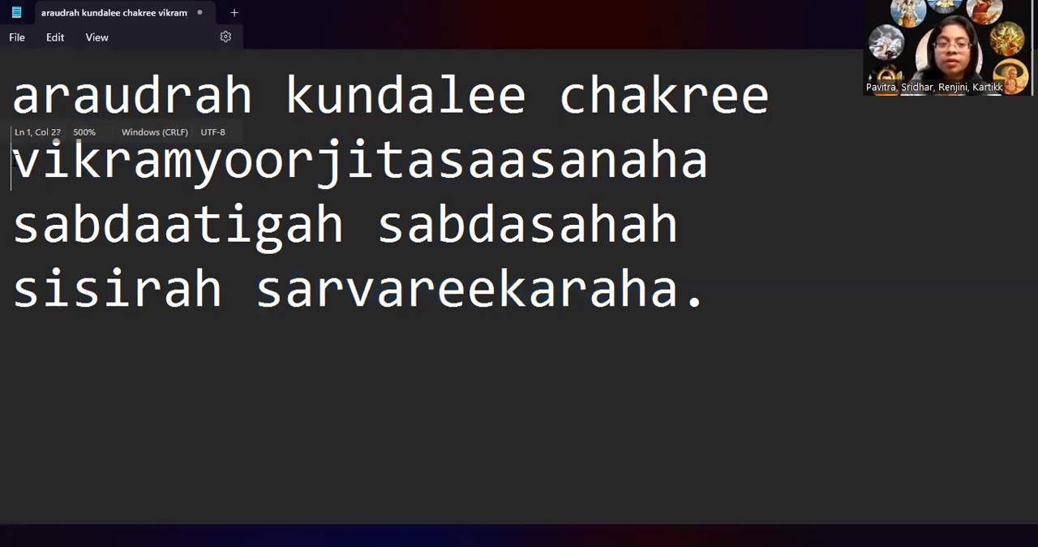
pyautogui.moveTo(224, 159); pyautogui.dragTo(435, 159)
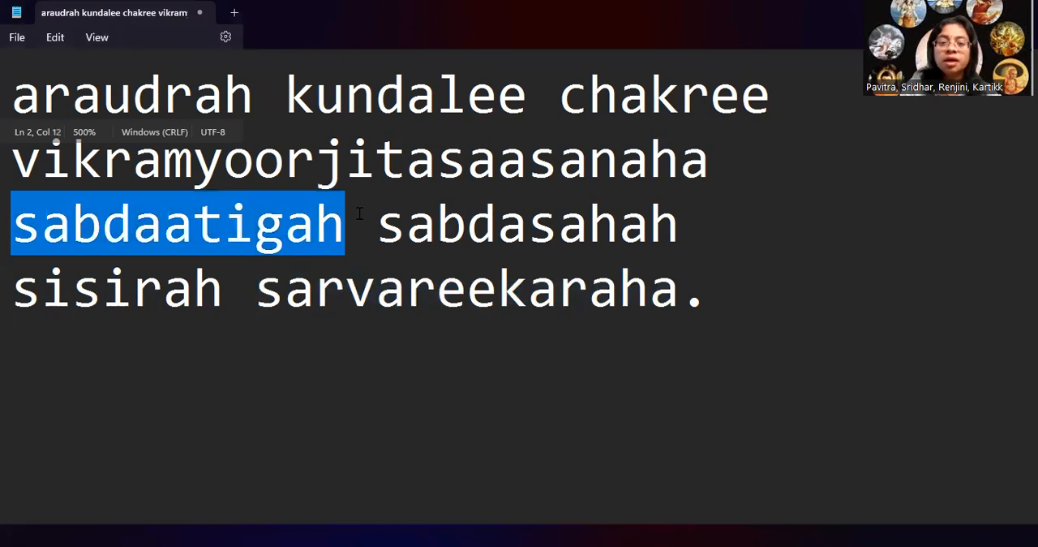
pyautogui.doubleClick(528, 224)
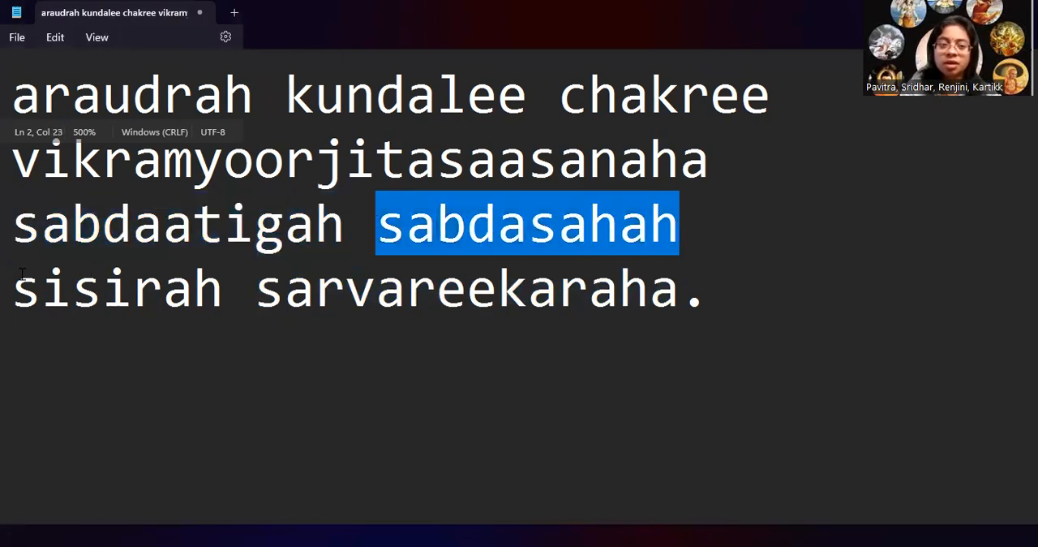
pyautogui.doubleClick(299, 289)
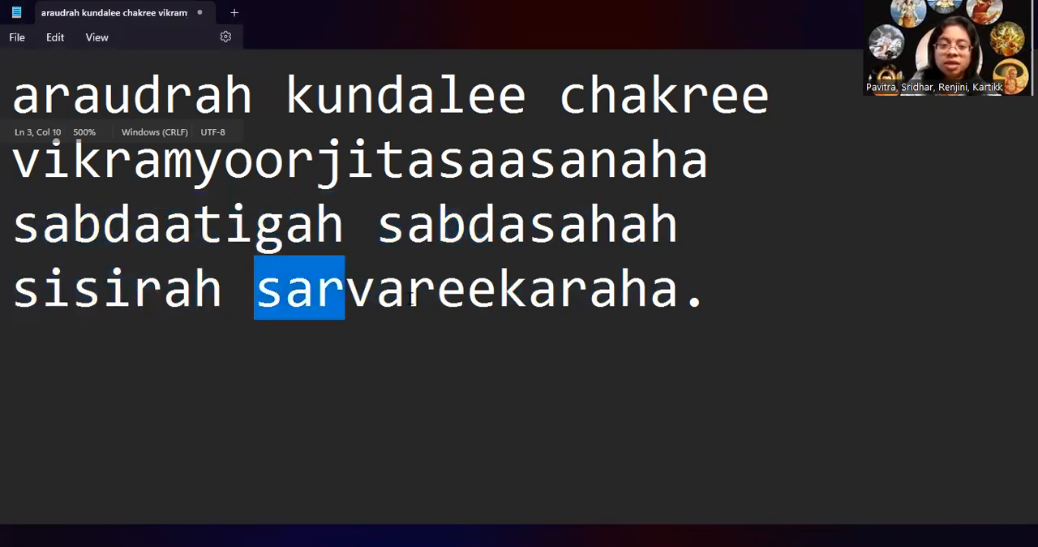